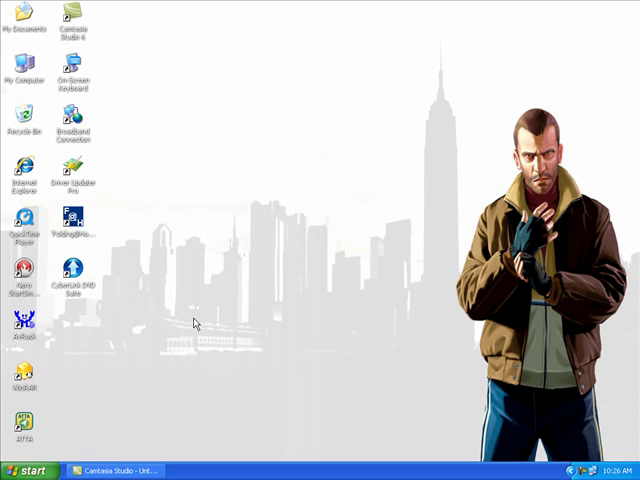
mouse_move(370, 277)
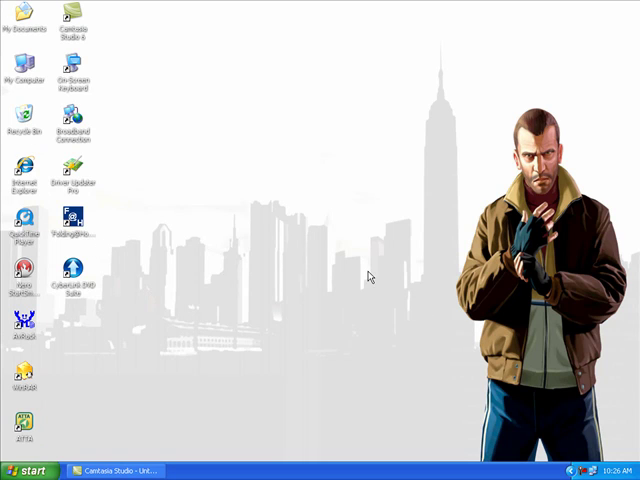
mouse_move(124, 201)
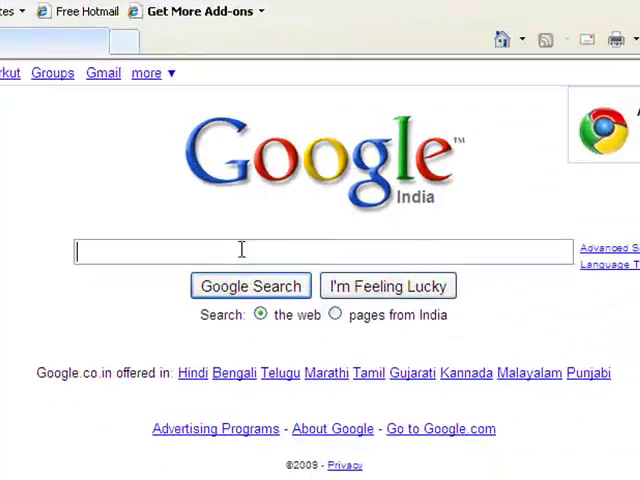
Step: Search Google for 'download windows media player 11' and open Microsoft's Windows Media Player 11 page
text(download windows media player 11)
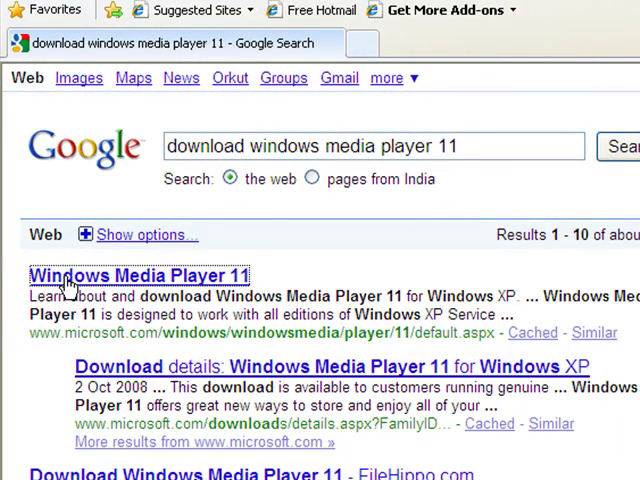
click(138, 276)
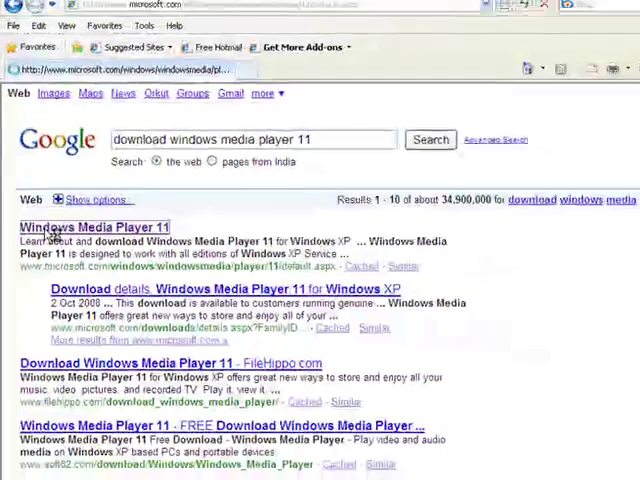
click(94, 227)
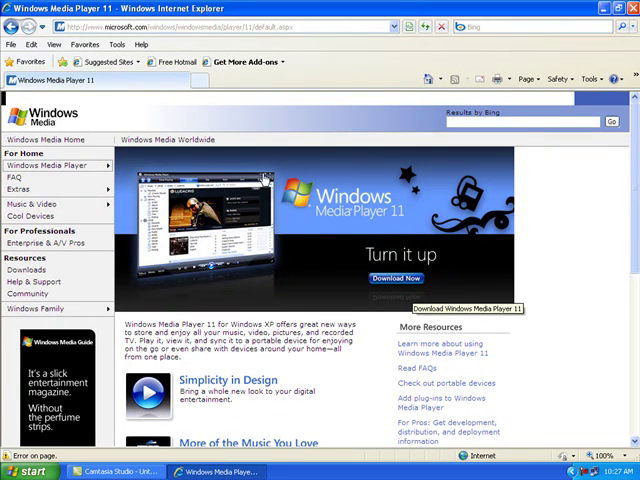
mouse_move(388, 283)
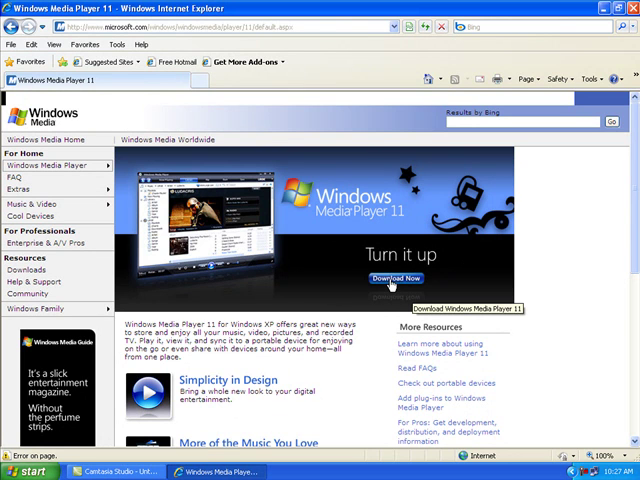
Step: Go to Microsoft's Windows Media Player Download page via Download Now
click(393, 278)
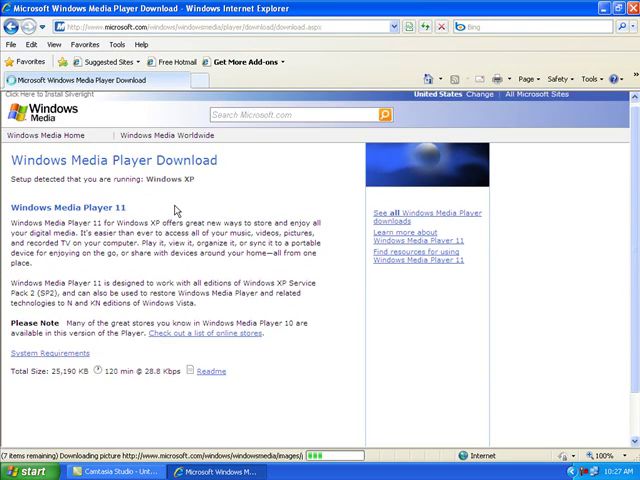
mouse_move(114, 219)
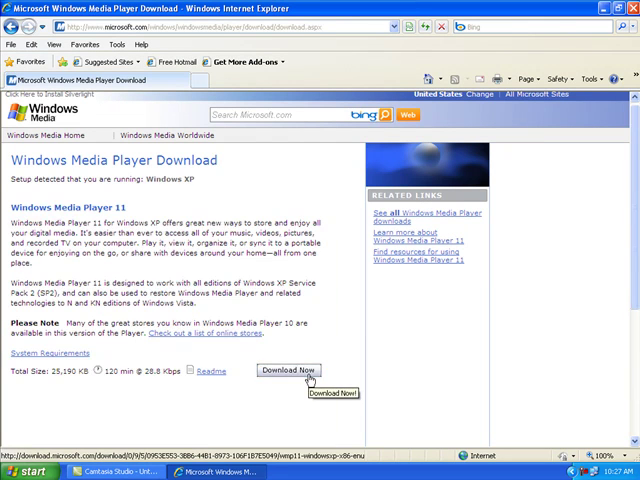
Step: Download wmp11-windowsxp-x86-enu.exe and choose Save in the security warning
click(288, 370)
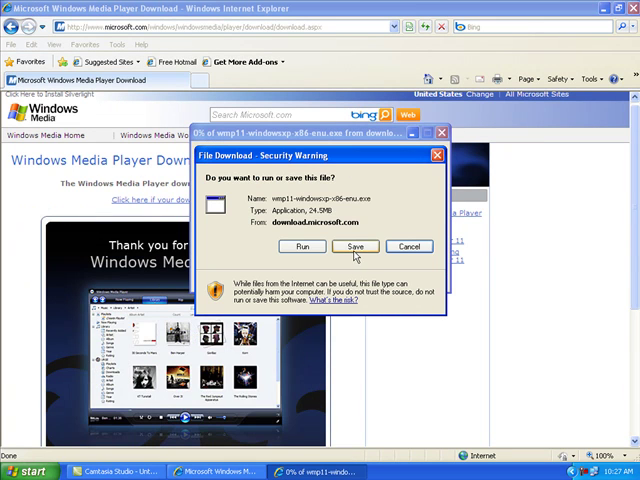
mouse_move(470, 200)
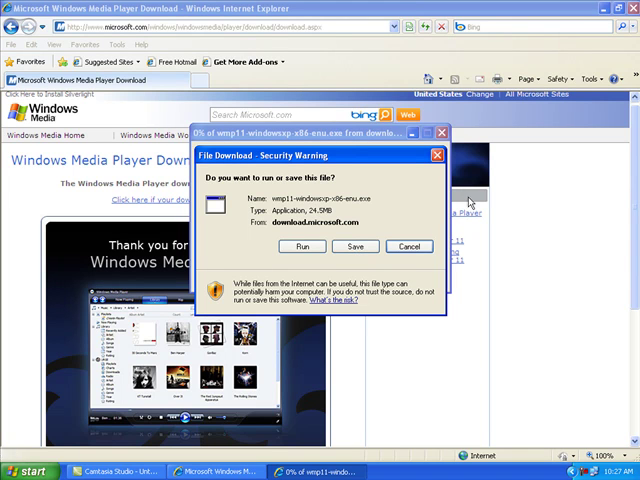
click(408, 246)
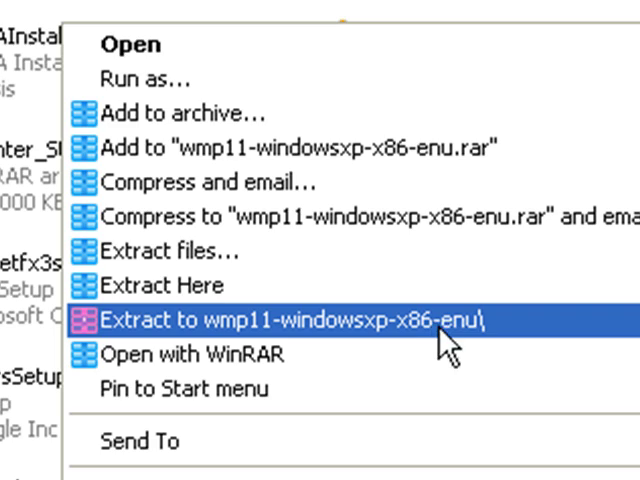
mouse_move(343, 335)
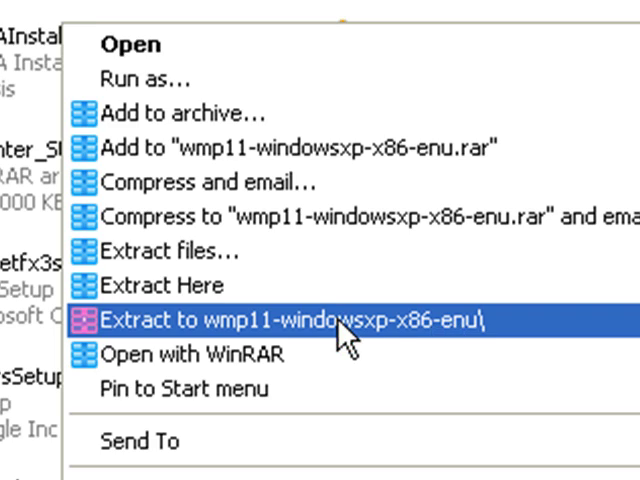
Step: Extract the installer with WinRAR into a wmp11-windowsxp-x86-enu folder
click(300, 322)
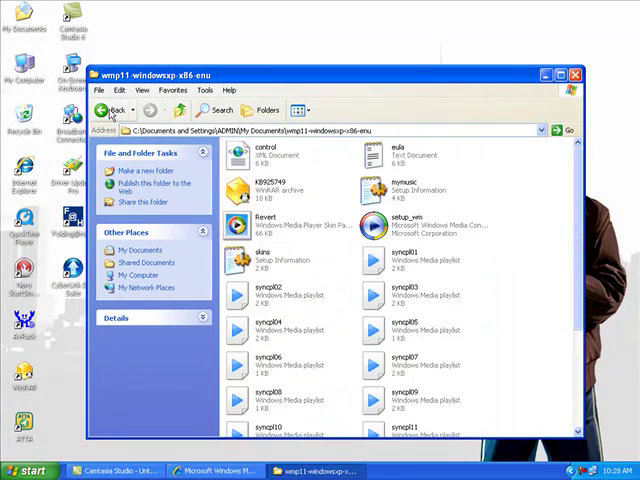
Step: Return to My Documents, select the wmp11-windowsxp-x86-enu folder, and minimize the window
click(111, 110)
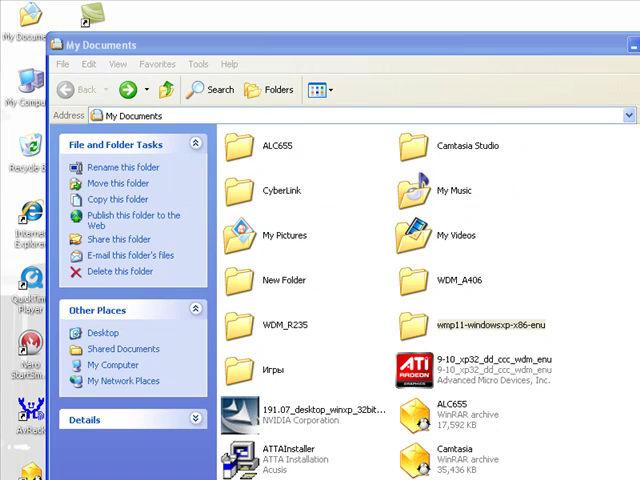
click(510, 35)
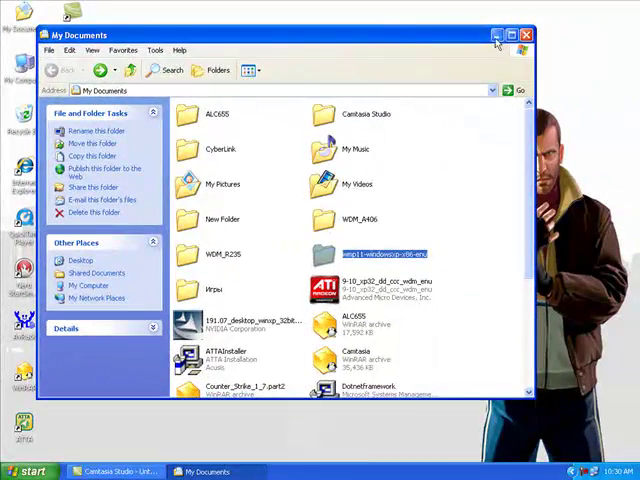
click(495, 35)
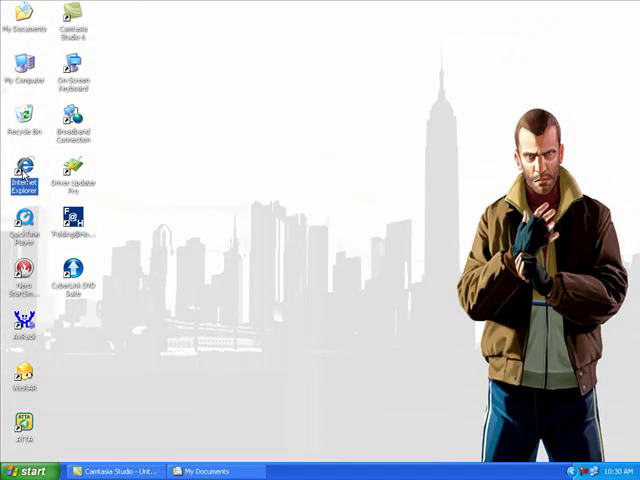
Step: Launch Internet Explorer, open Shaon's Weblog install guide, and save the patched LegitLibM.dll
double_click(22, 170)
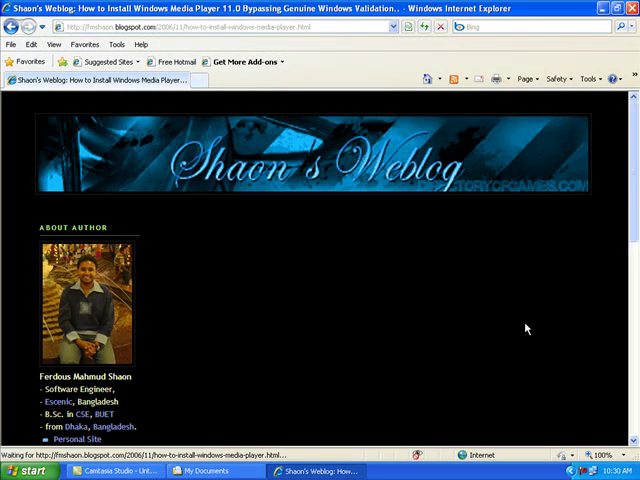
mouse_move(576, 289)
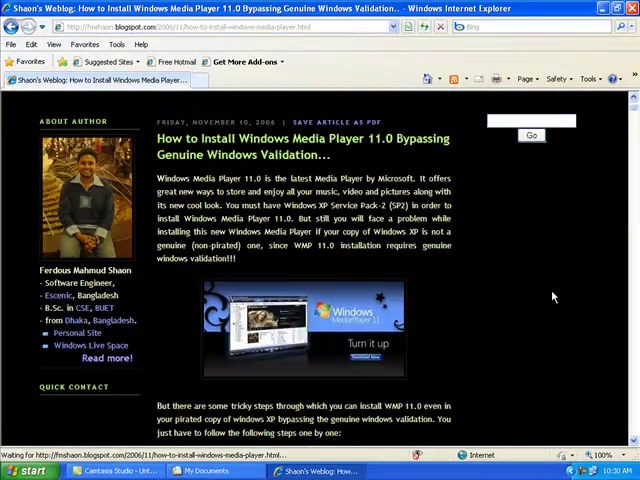
scroll(down, 3)
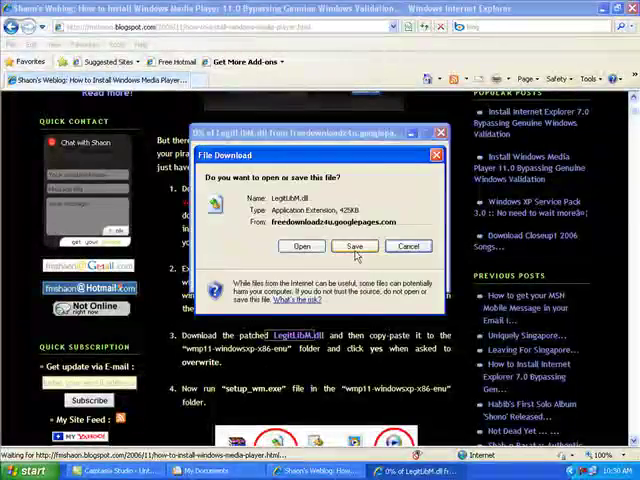
click(354, 246)
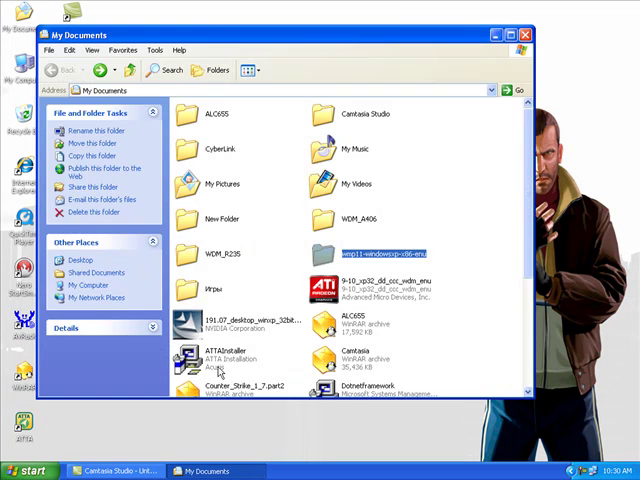
Step: Paste LegitLibM.dll into the wmp11-windowsxp-x86-enu folder beside setup_wm
scroll(down, 3)
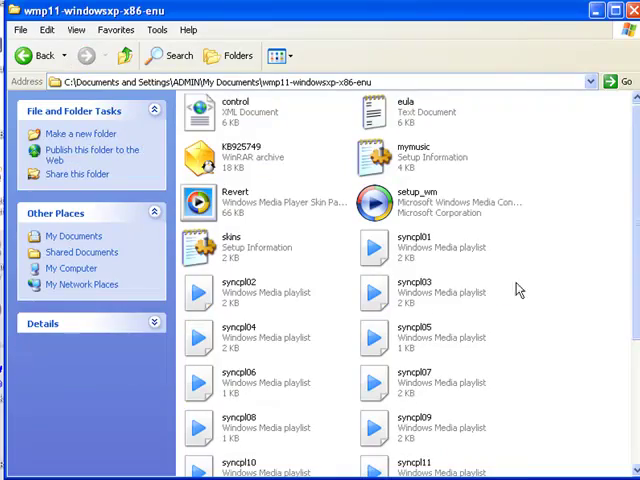
right_click(520, 290)
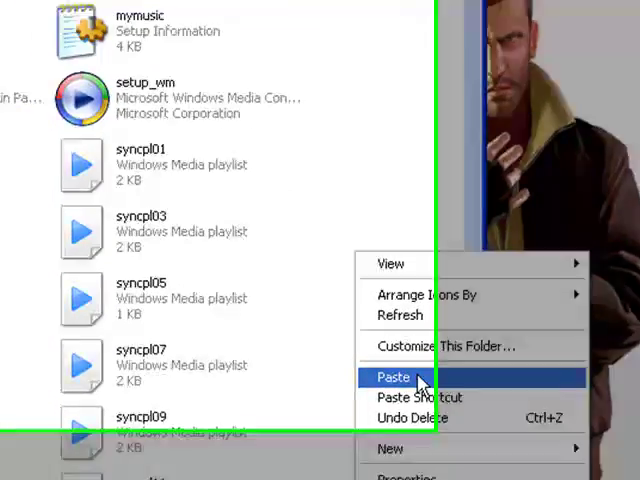
click(395, 377)
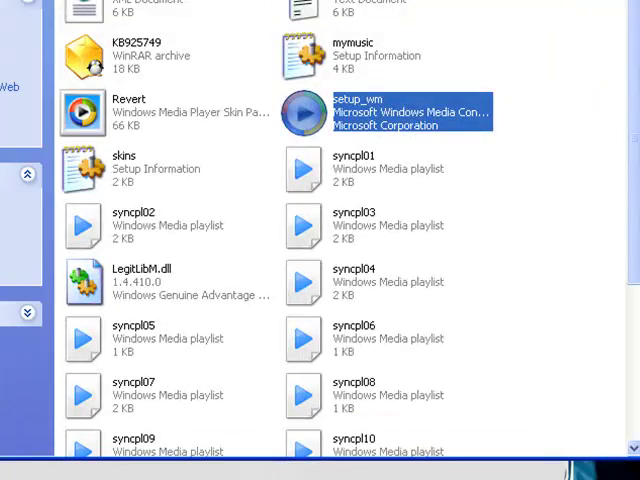
Step: Run setup_wm from the wmp11-windowsxp-x86-enu folder
double_click(390, 110)
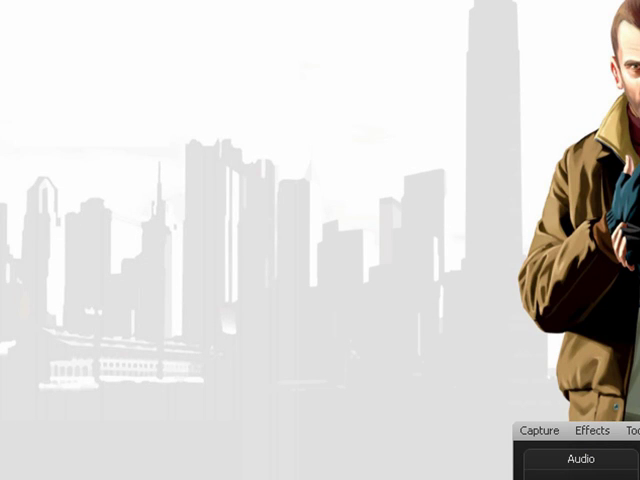